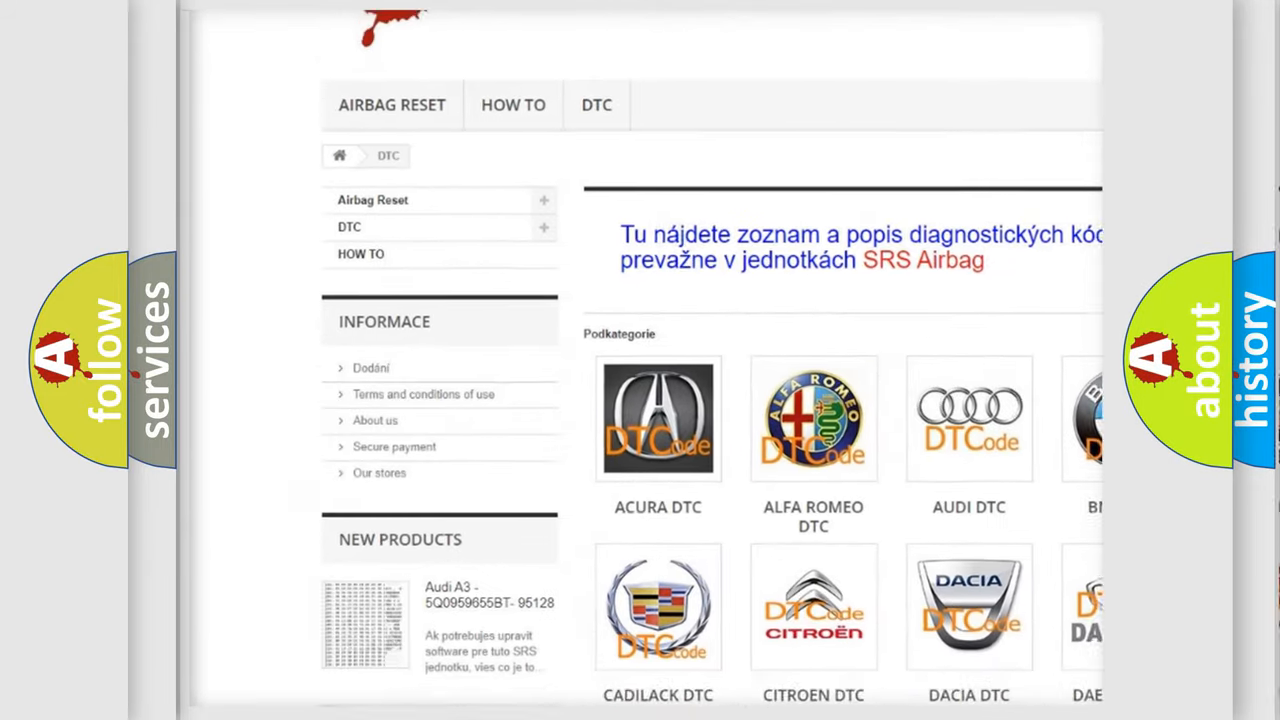
# Scroll down the DTC category page to reveal more brand tiles including Ford DTC.
pyautogui.scroll(-3)
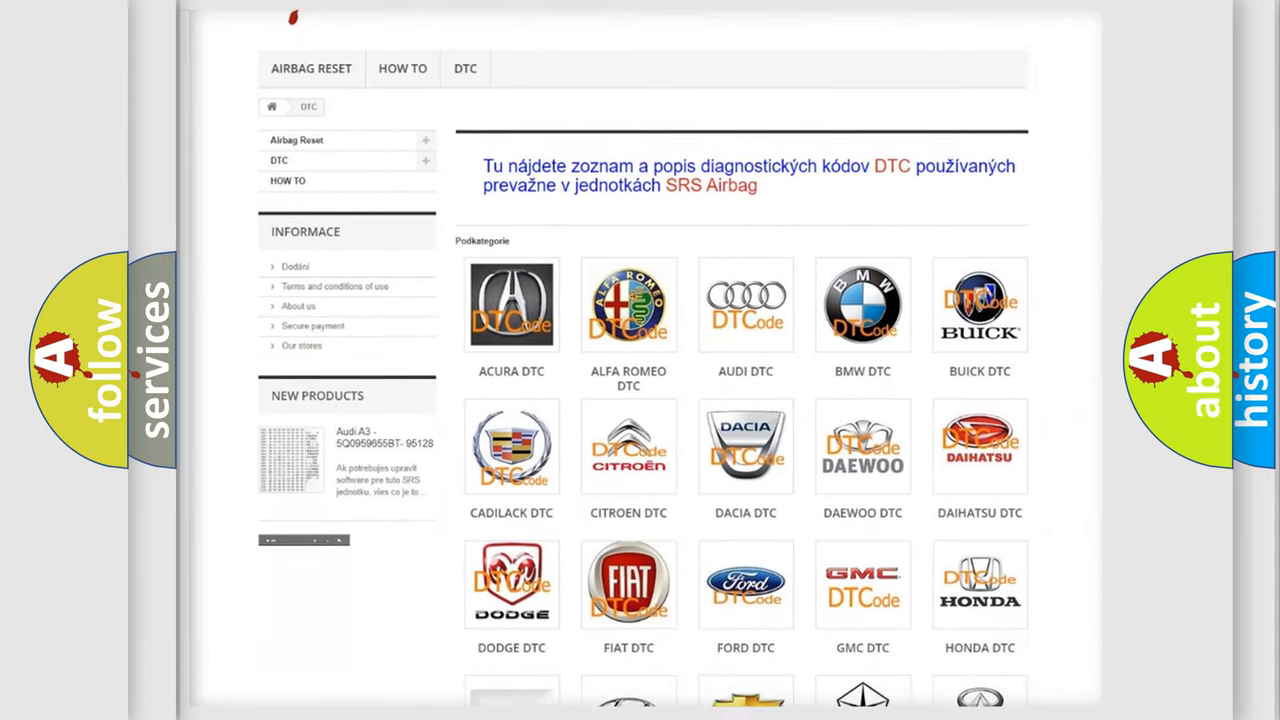
pyautogui.scroll(-3)
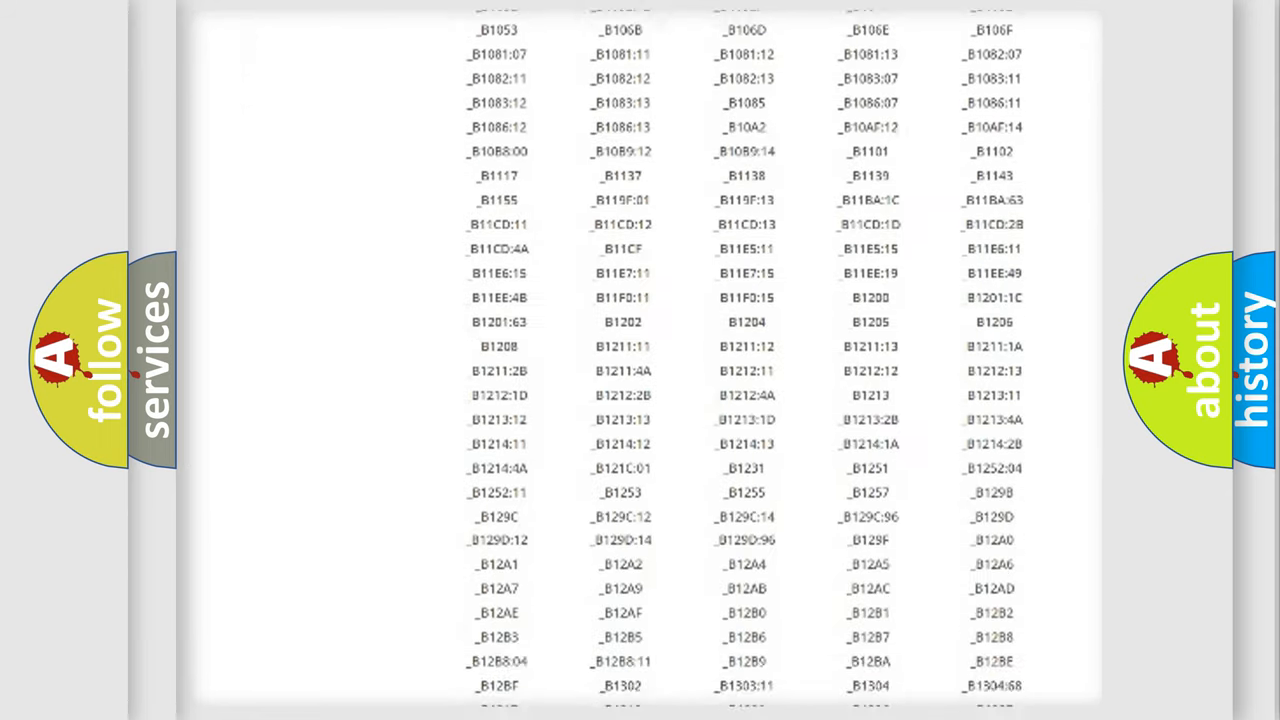
# Scroll further down to the table of B-series diagnostic trouble codes.
pyautogui.scroll(-3)
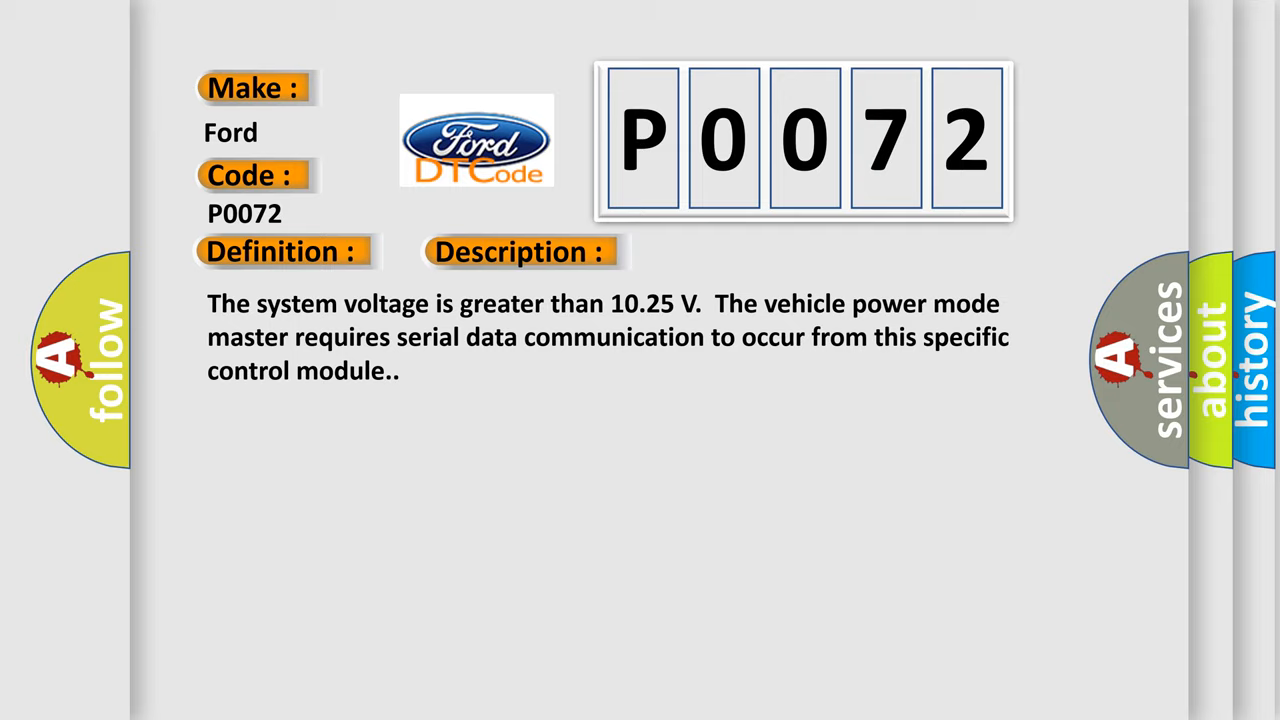
# Advance the P0072 slide to reveal the cause: periodic transmitter-module message unreceived for 3 seconds.
pyautogui.click(736, 252)
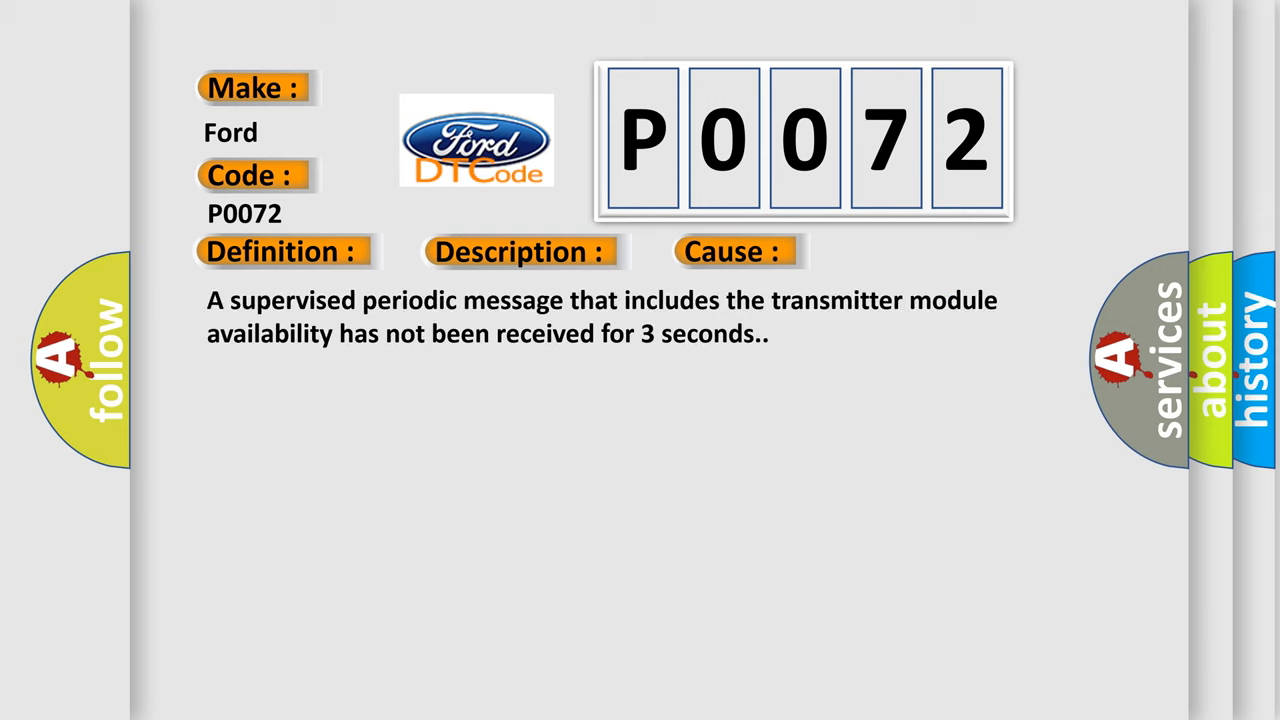